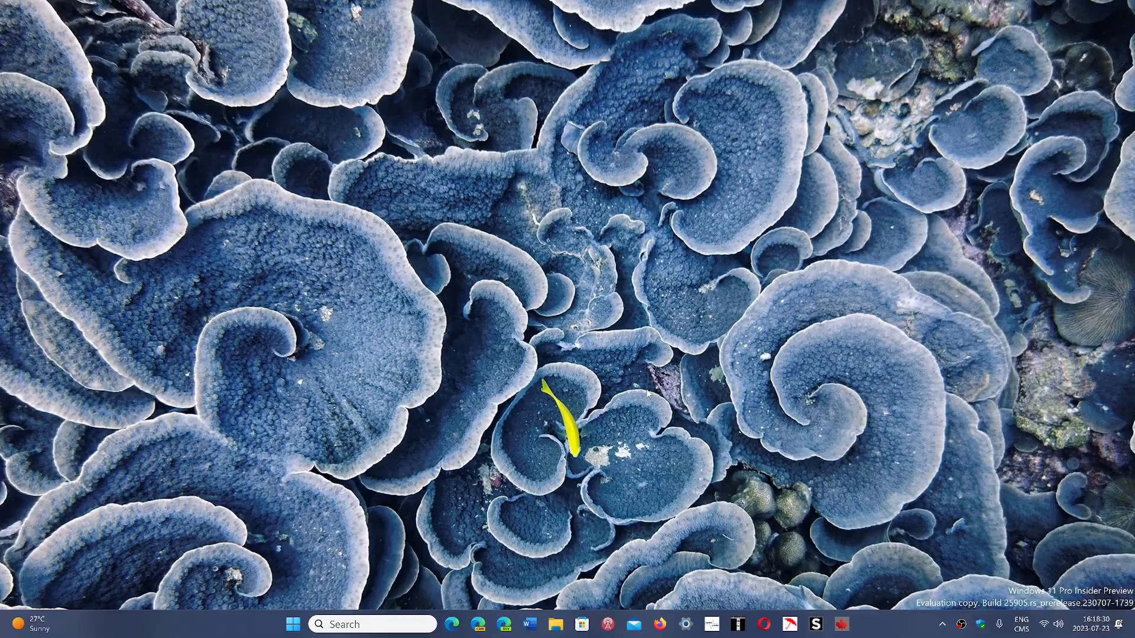
Step: Launch File Explorer from the taskbar onto its Home page with Quick access folders
click(554, 624)
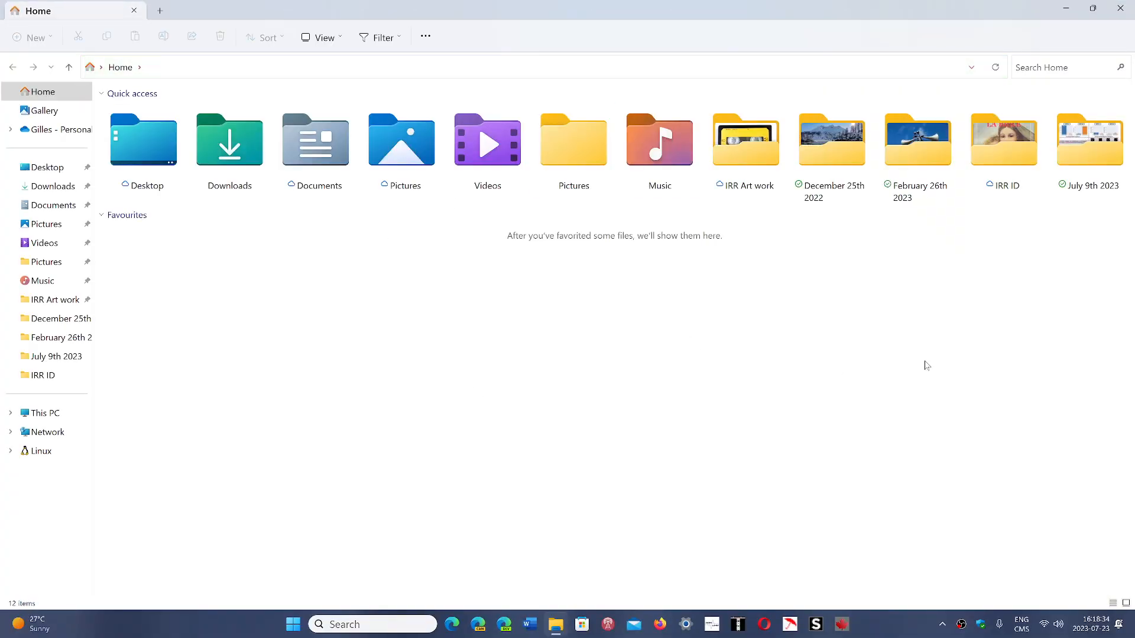
mouse_move(948, 7)
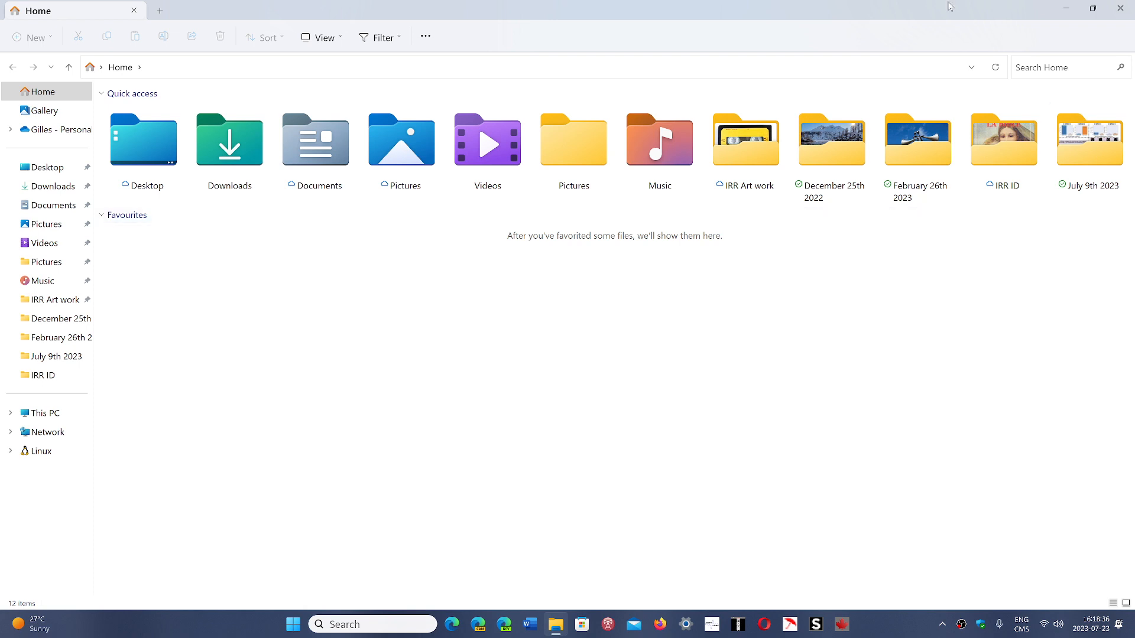
mouse_move(836, 250)
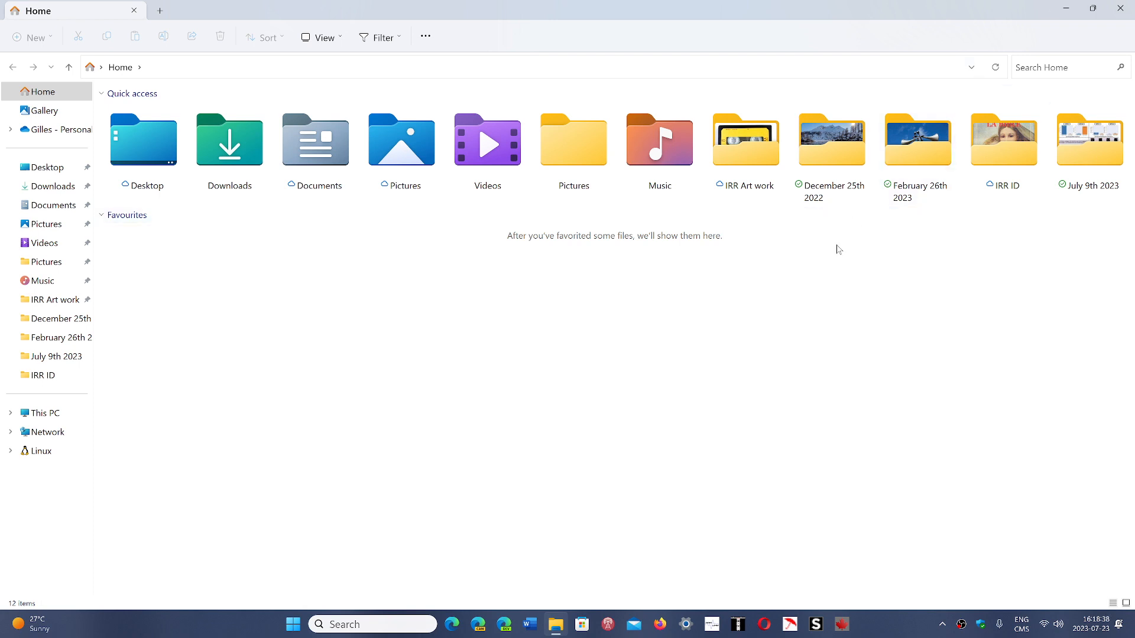
mouse_move(401, 187)
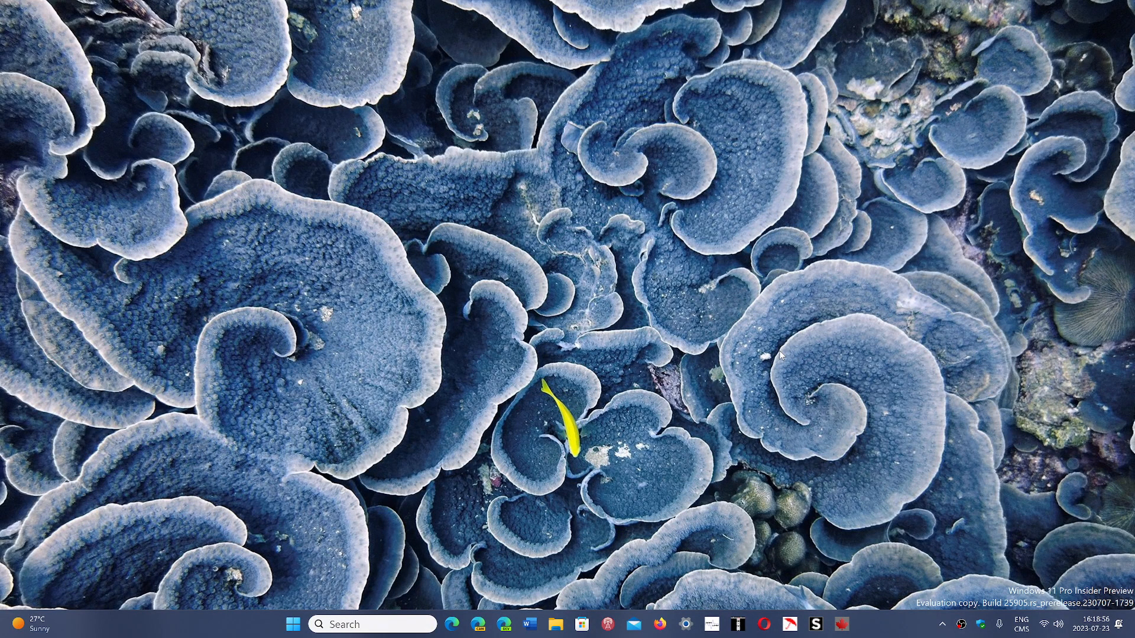
mouse_move(610, 481)
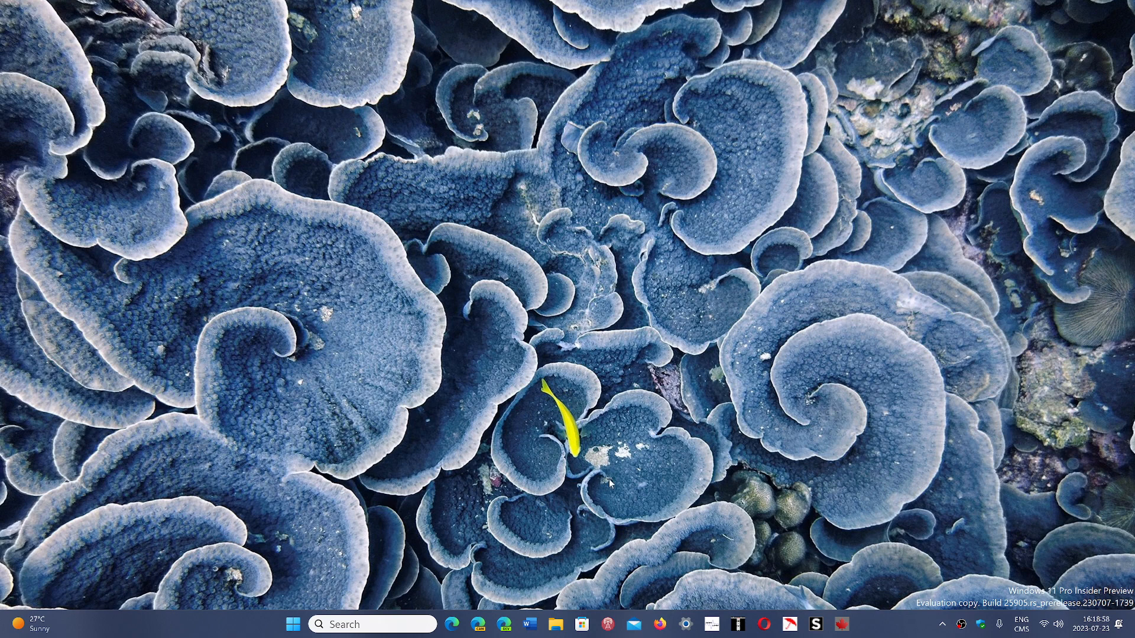
mouse_move(733, 489)
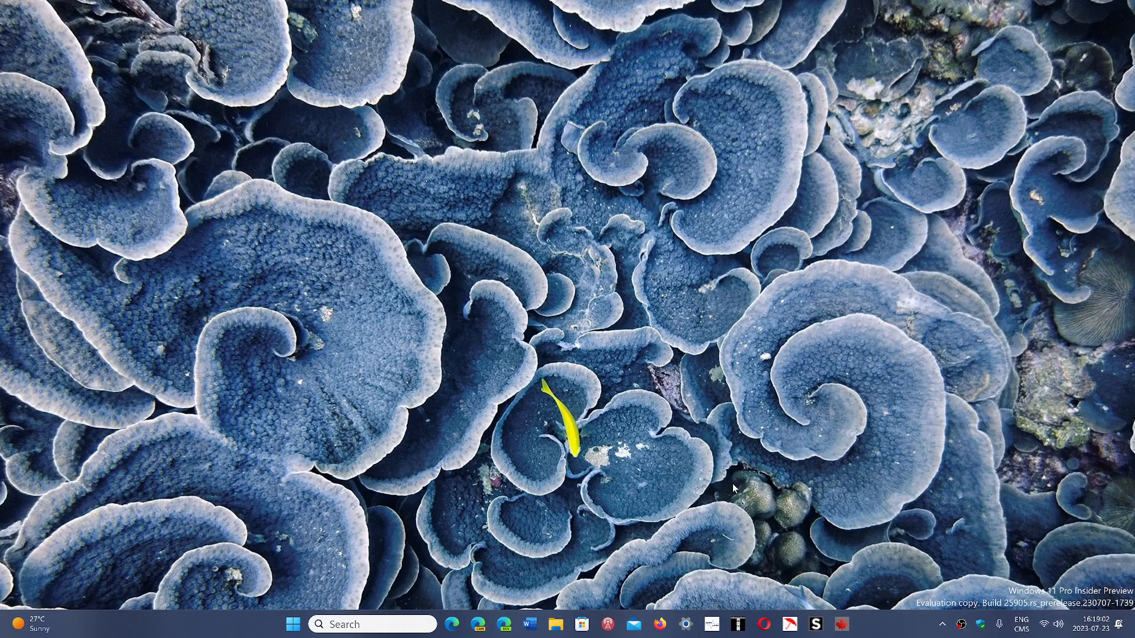
mouse_move(724, 422)
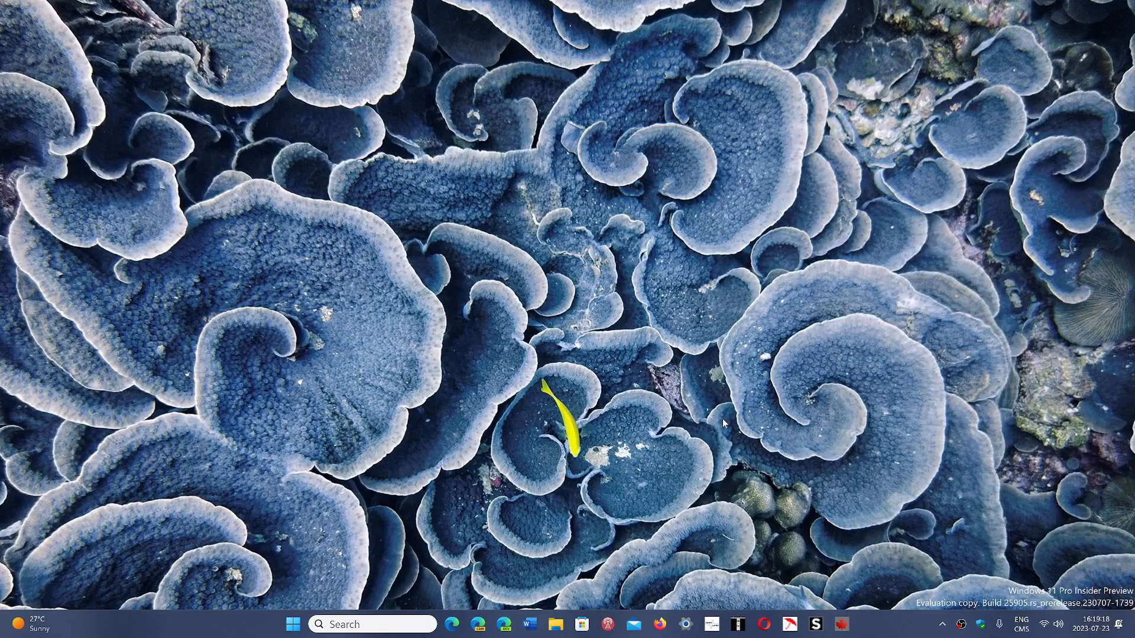
mouse_move(807, 413)
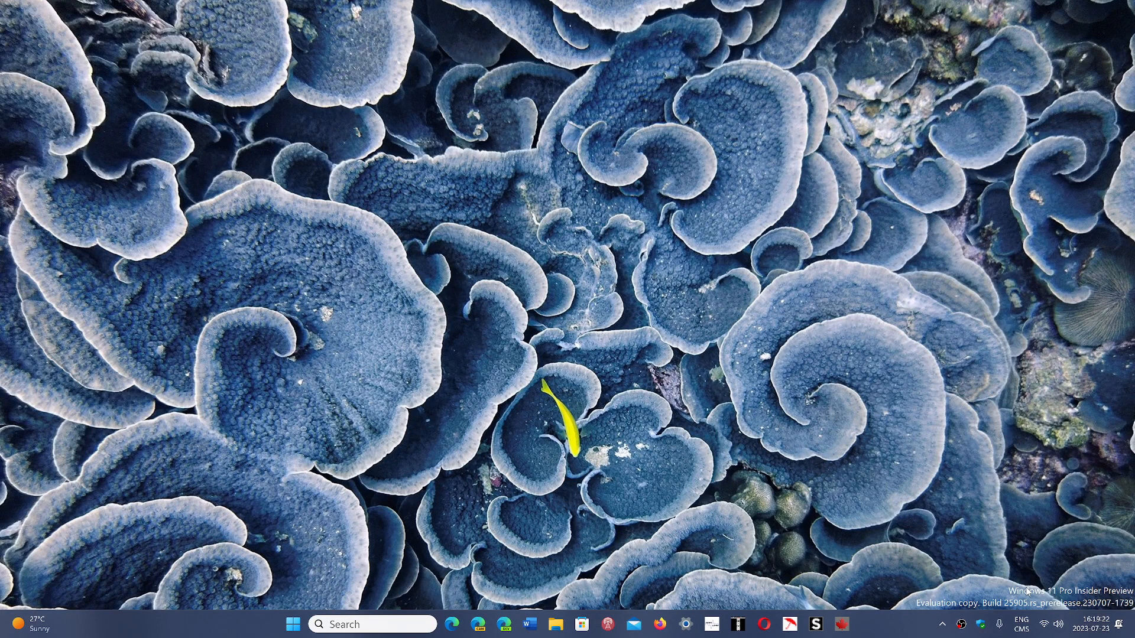
mouse_move(1041, 624)
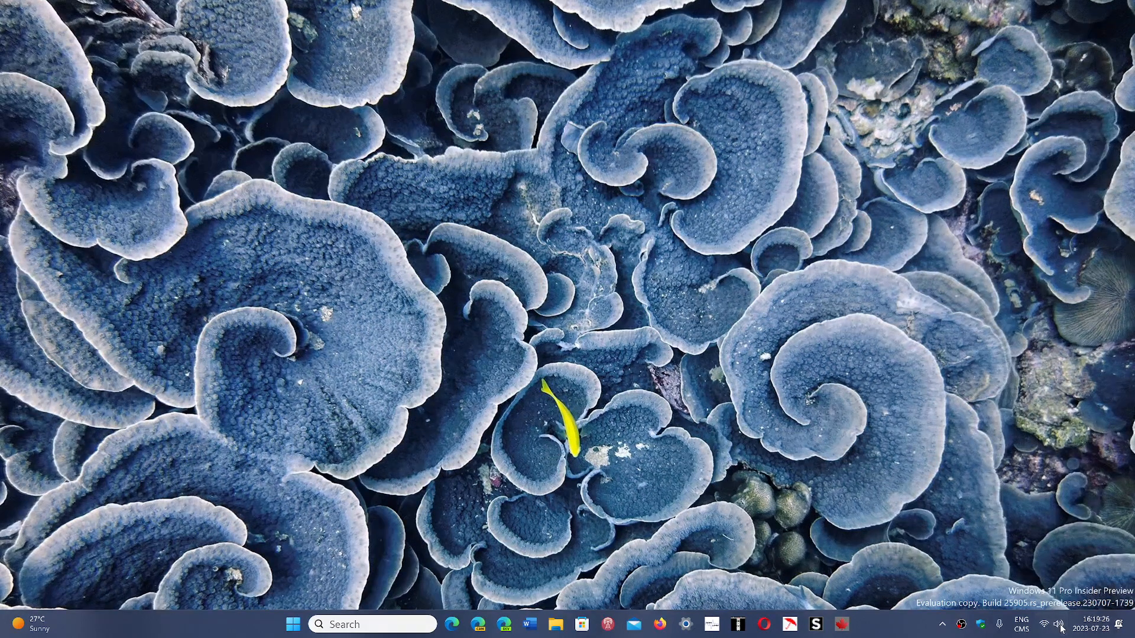
click(1056, 624)
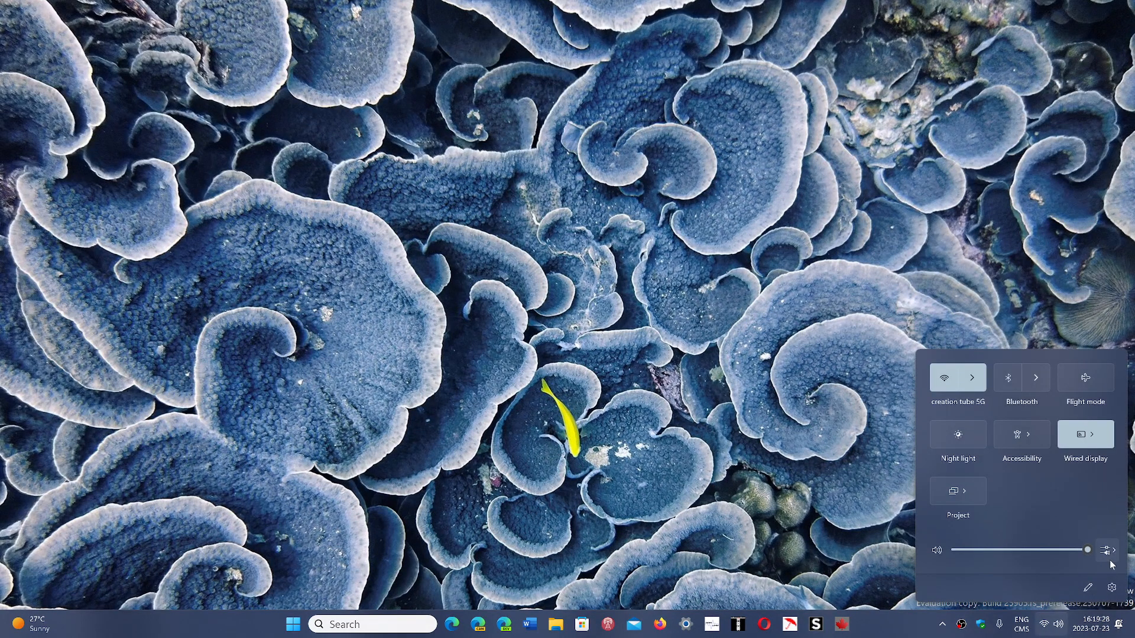
click(1106, 550)
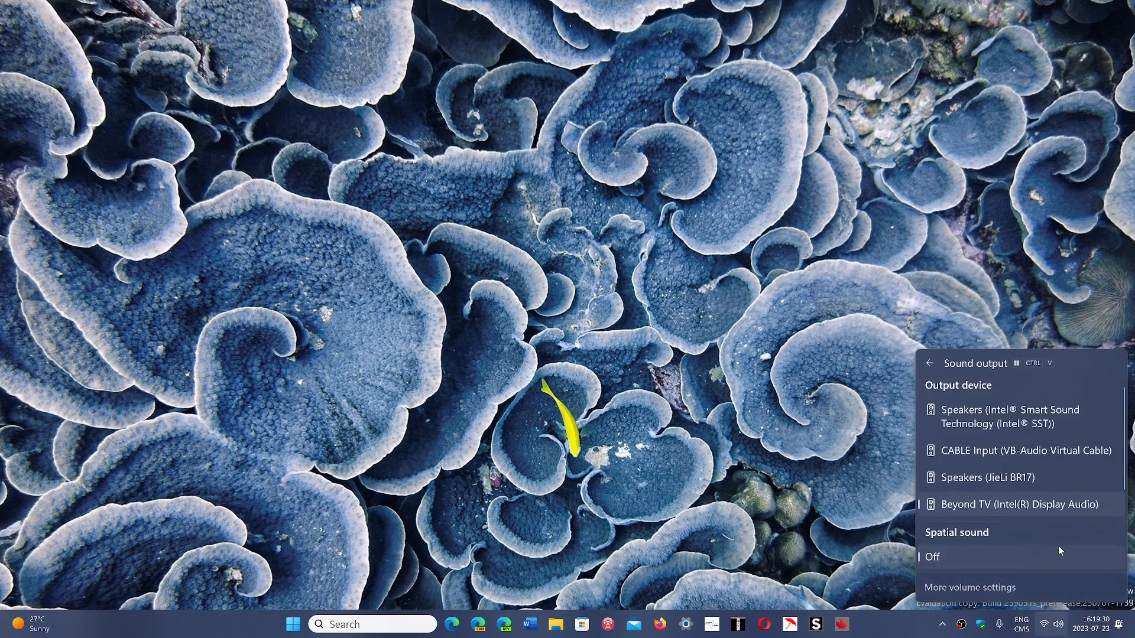
scroll(down, 3)
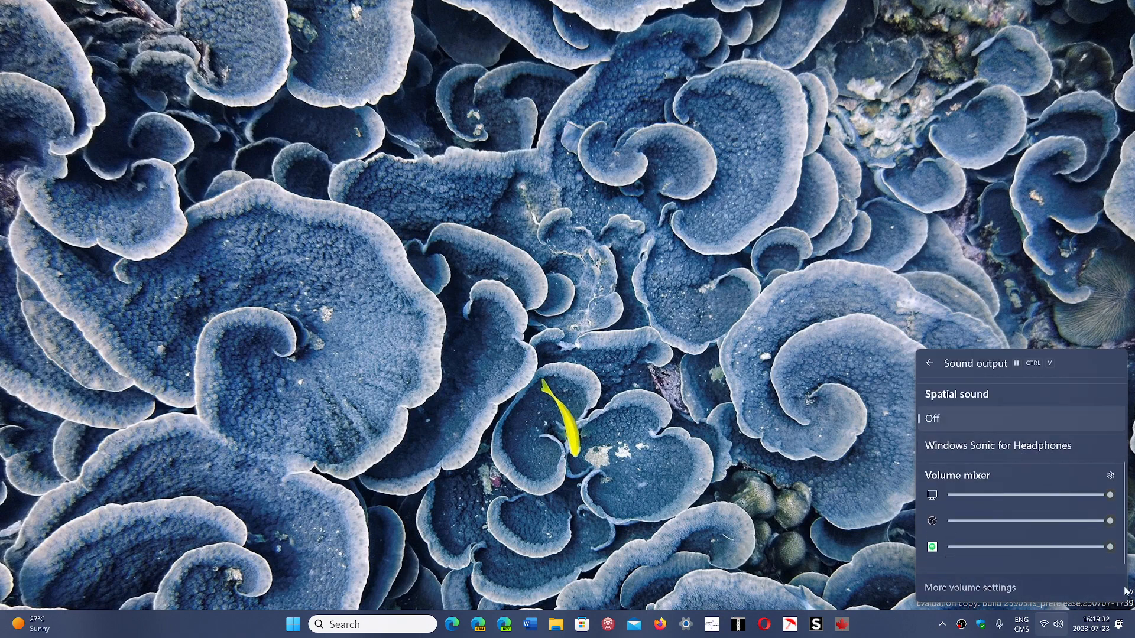
mouse_move(730, 445)
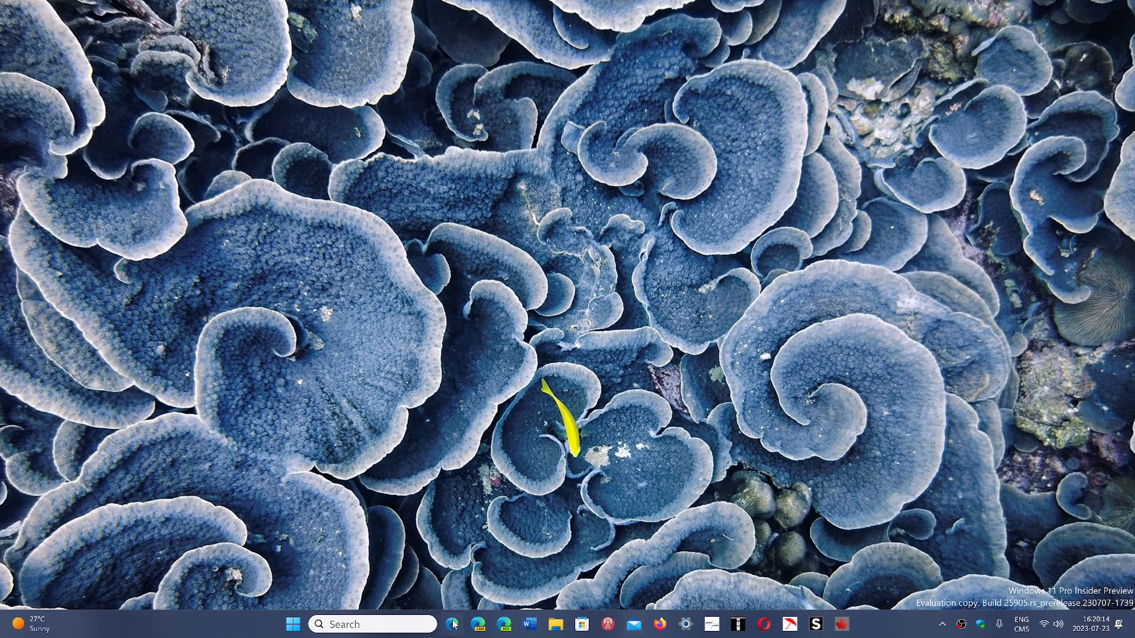
Step: Launch Edge from the taskbar and land on the Google homepage
click(453, 624)
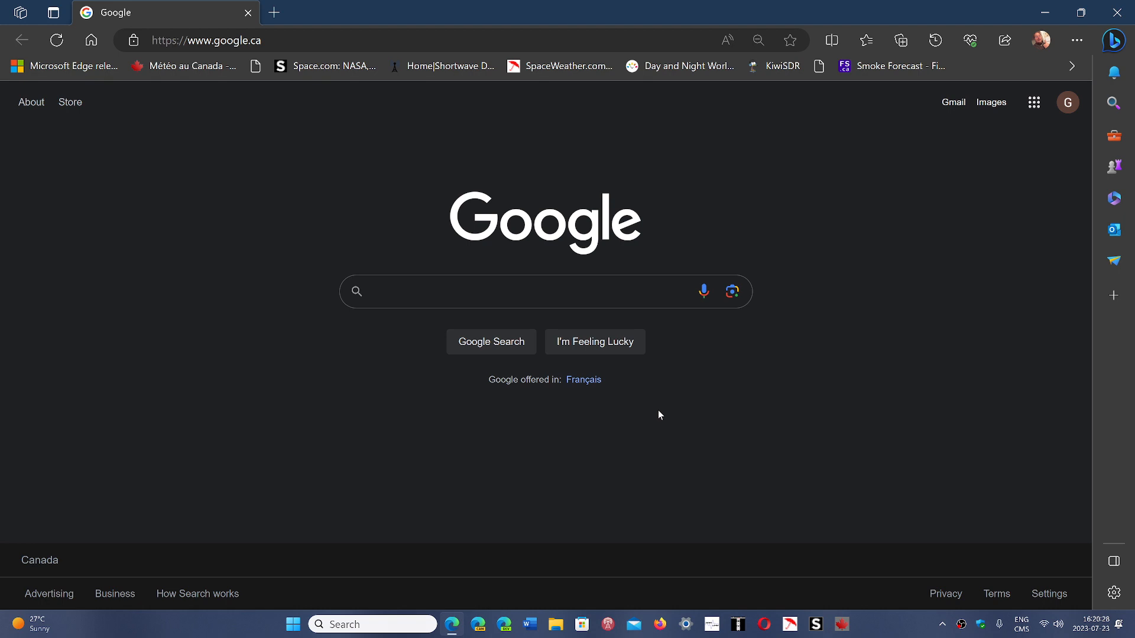
click(507, 290)
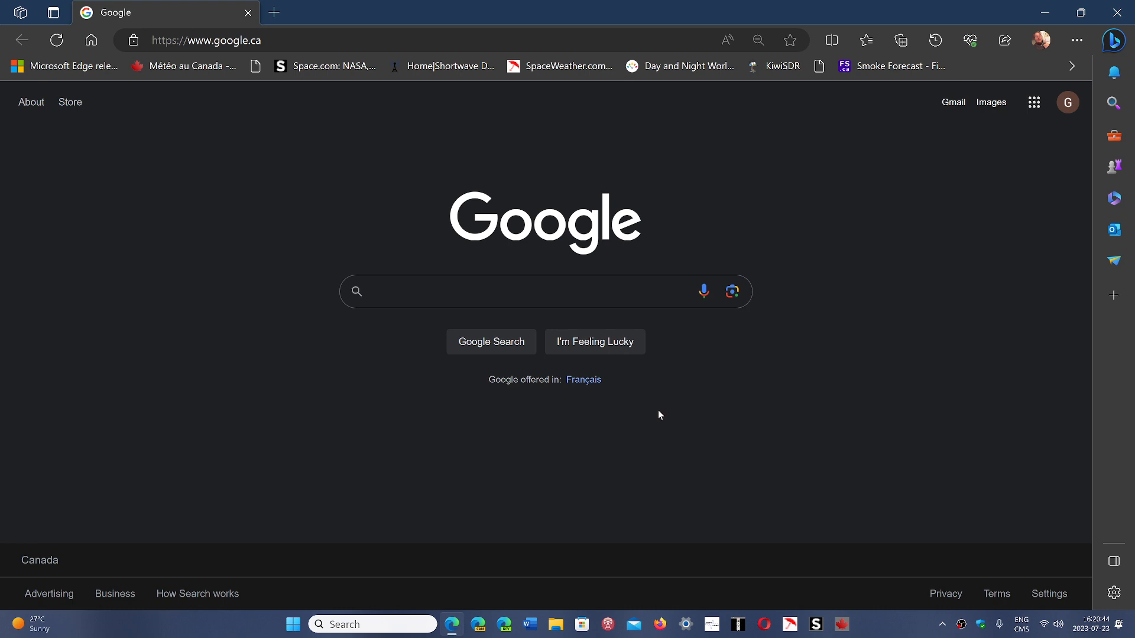
mouse_move(936, 522)
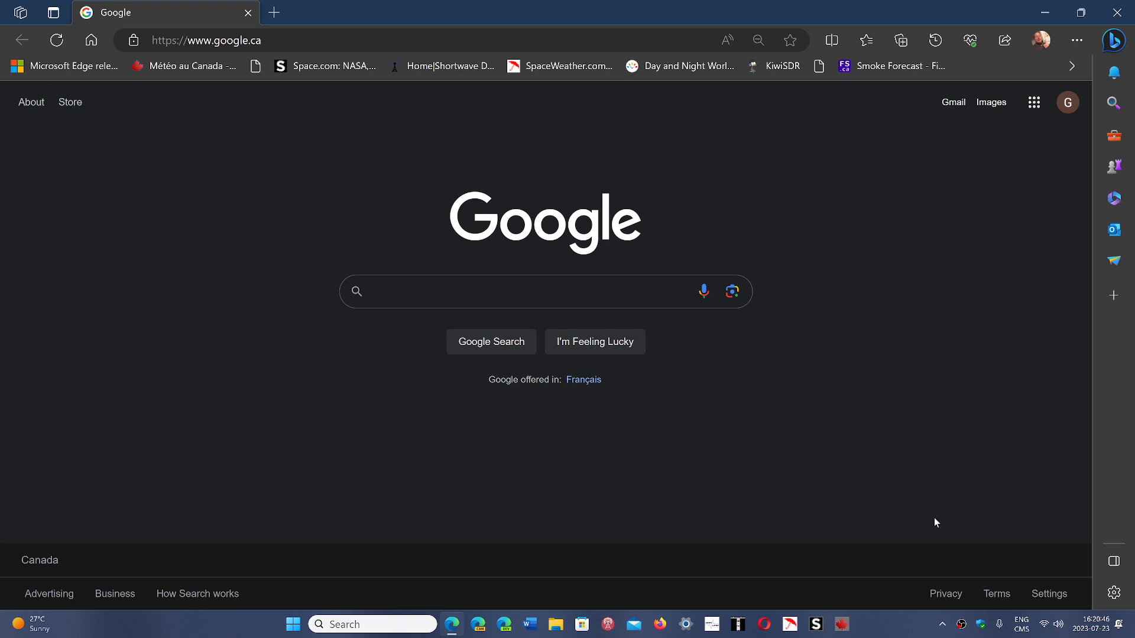
mouse_move(983, 630)
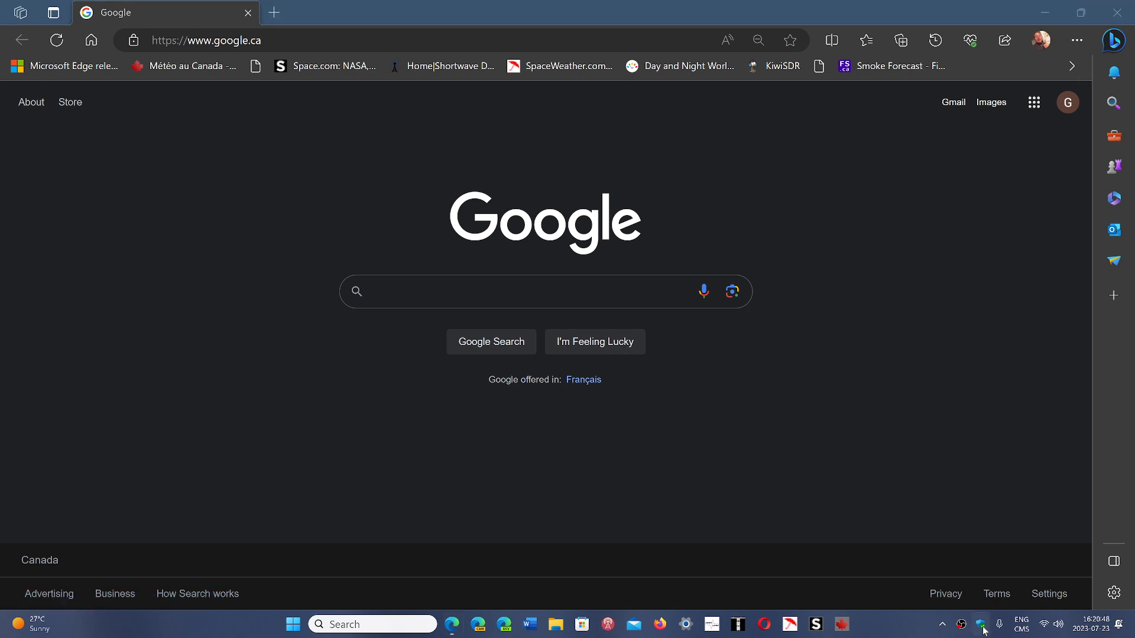
Step: Check Windows Security's 'Security at a glance' overview from the tray, then close it
click(982, 624)
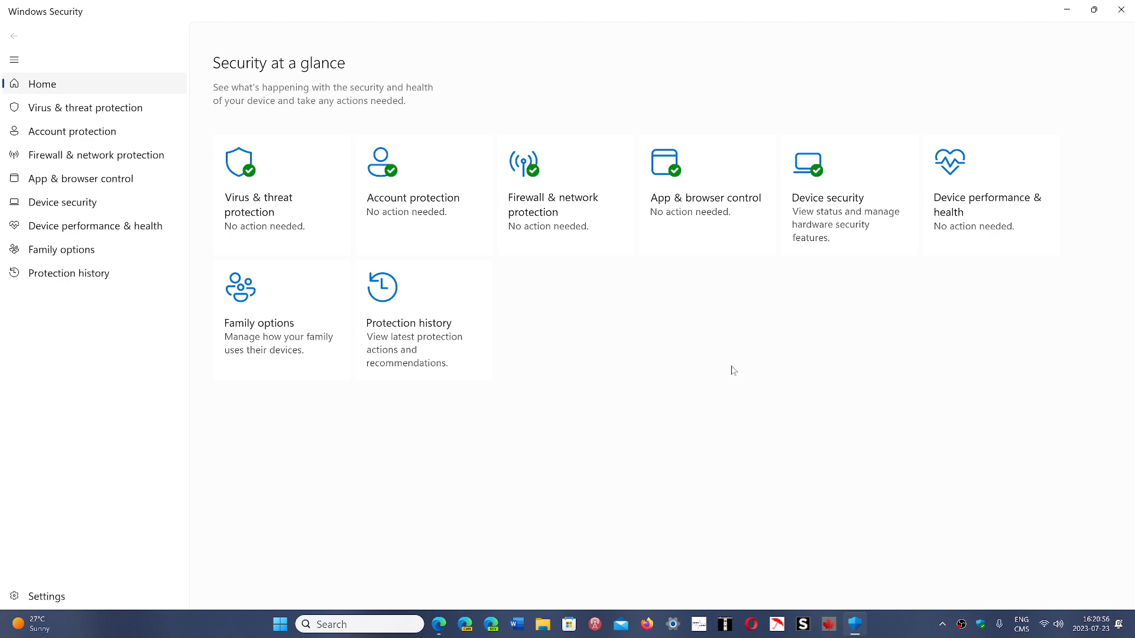
mouse_move(1094, 10)
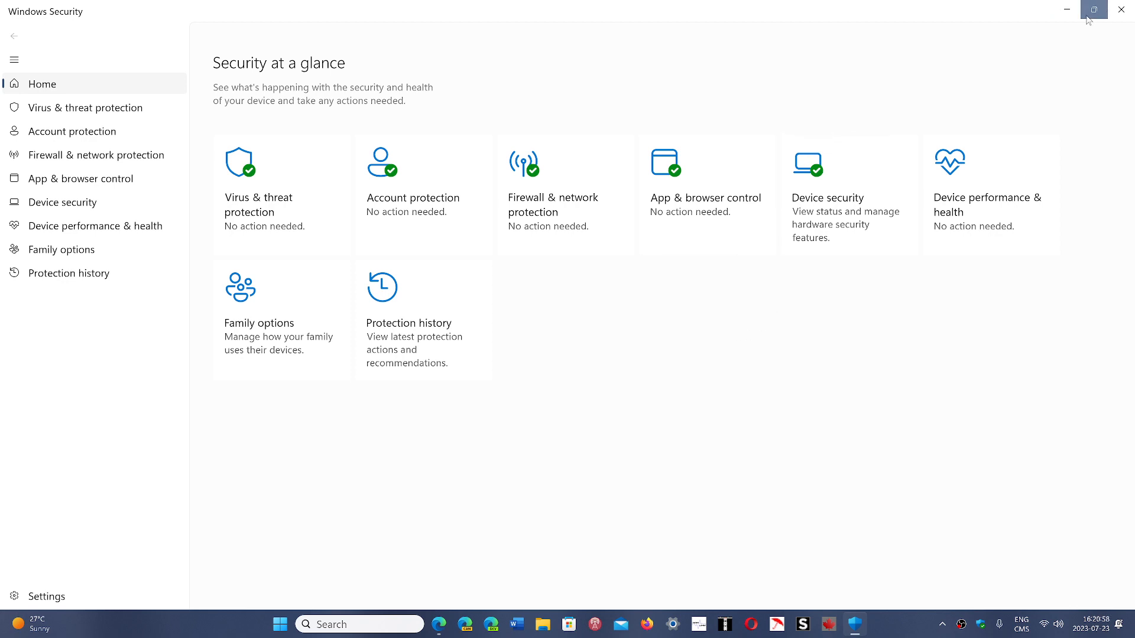
mouse_move(1123, 10)
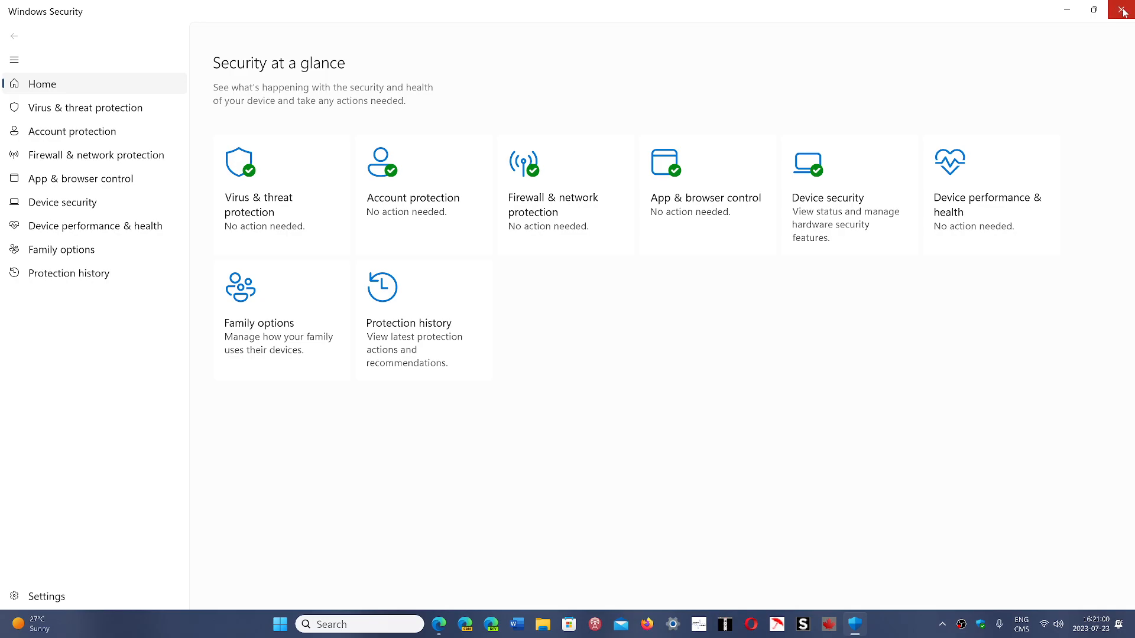
click(1122, 11)
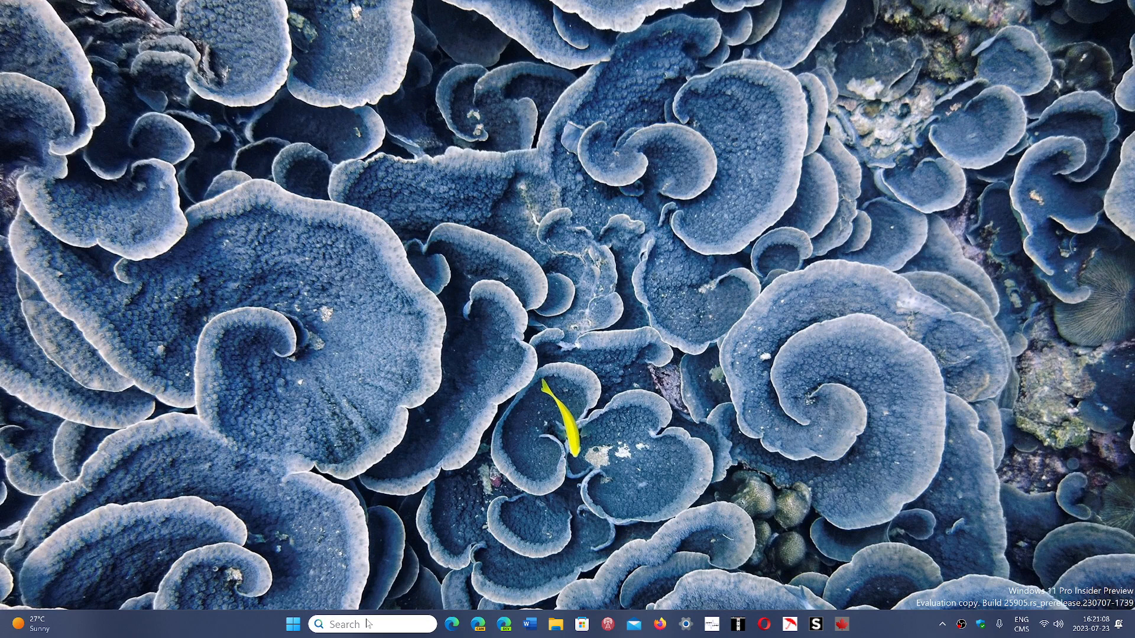
Step: Search 'narr' from the taskbar and launch Narrator from the best match
text(narr)
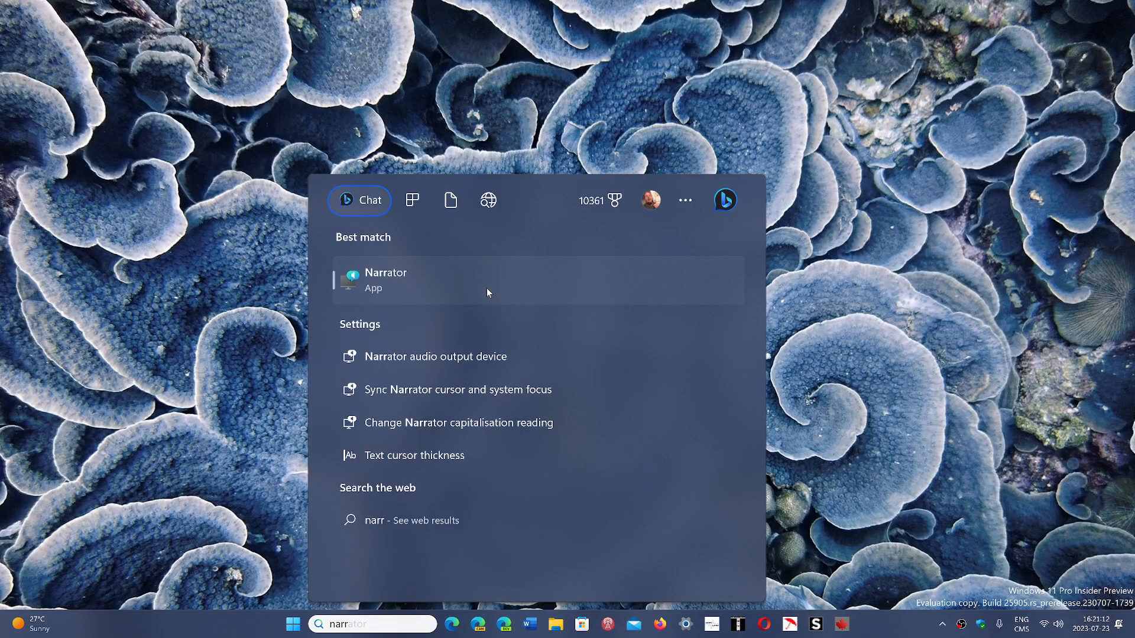
click(385, 280)
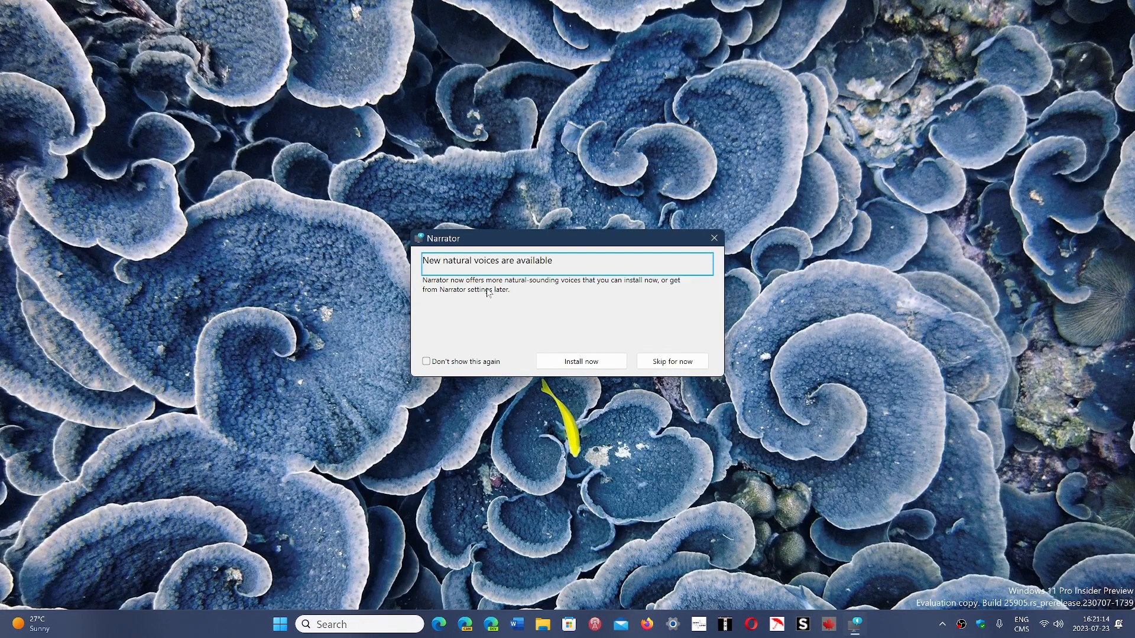
mouse_move(640, 311)
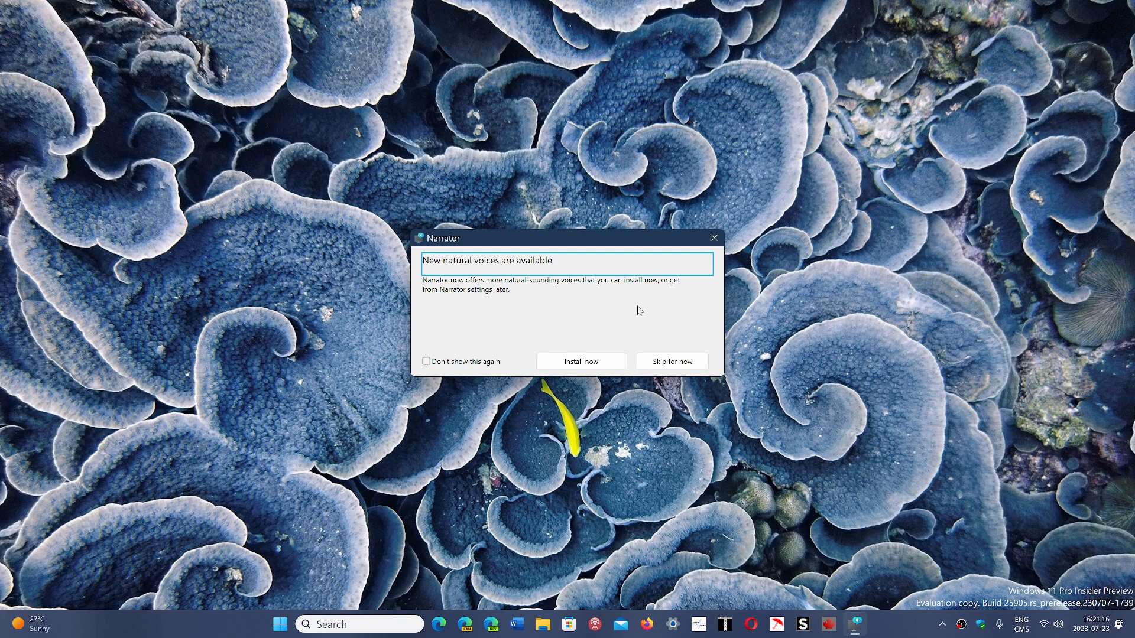
mouse_move(664, 339)
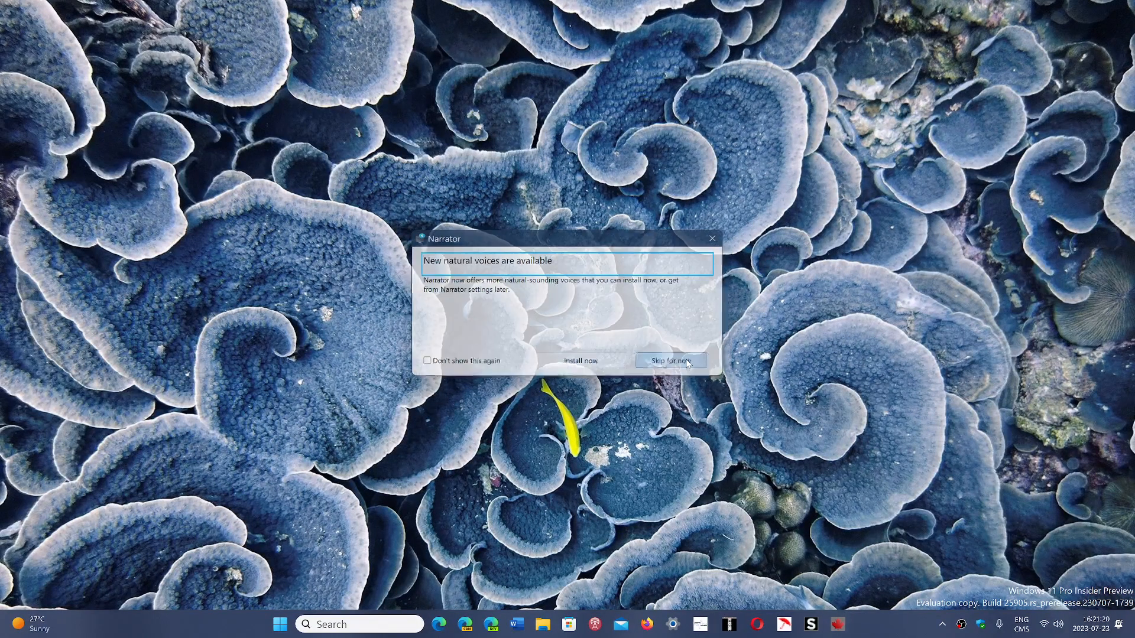
Step: Skip the new natural voices for now and exit Narrator from its home page
click(669, 361)
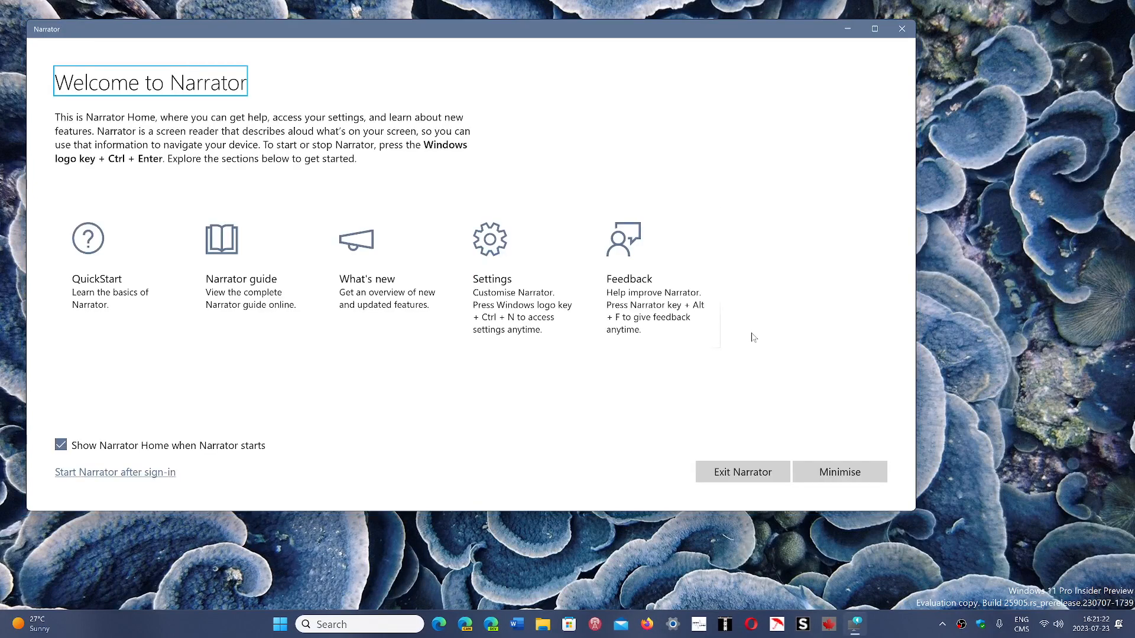
mouse_move(431, 427)
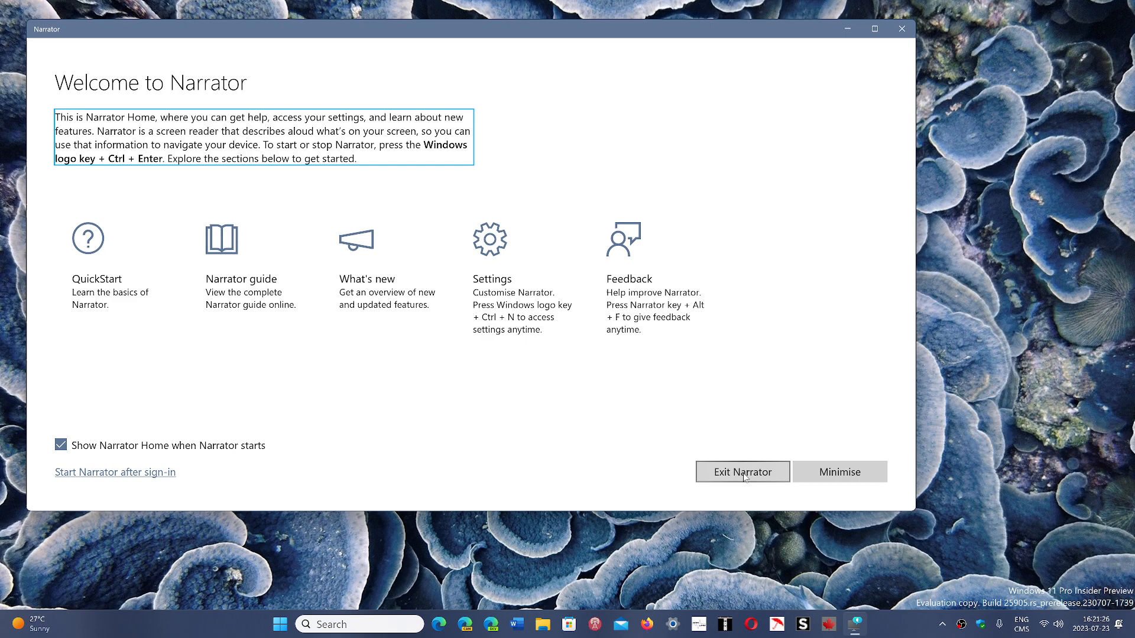
click(742, 472)
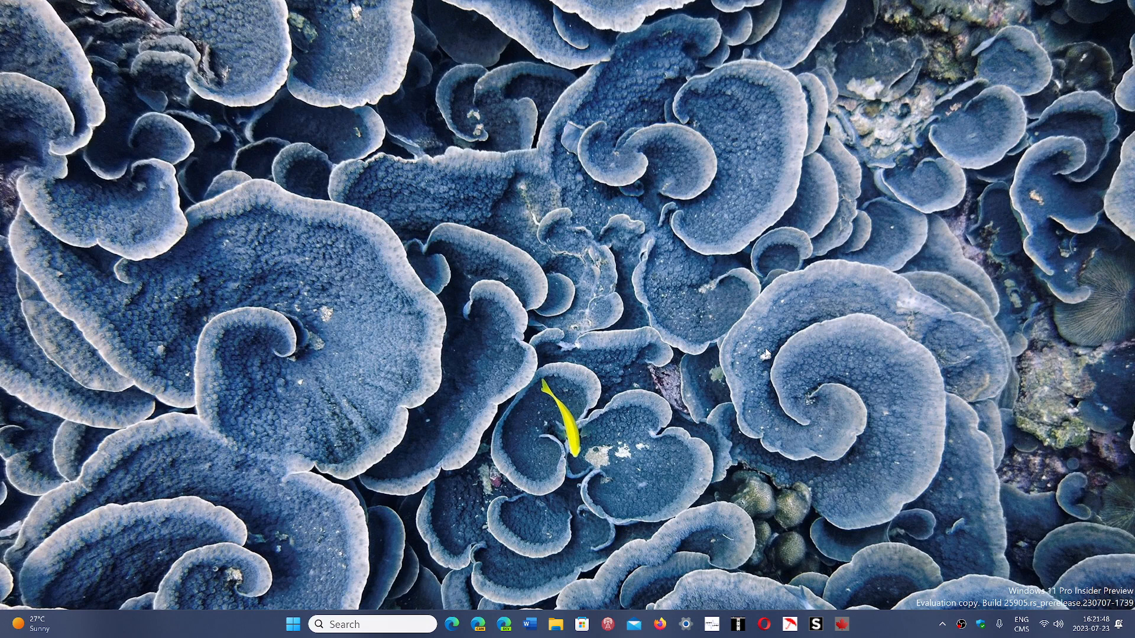
mouse_move(794, 479)
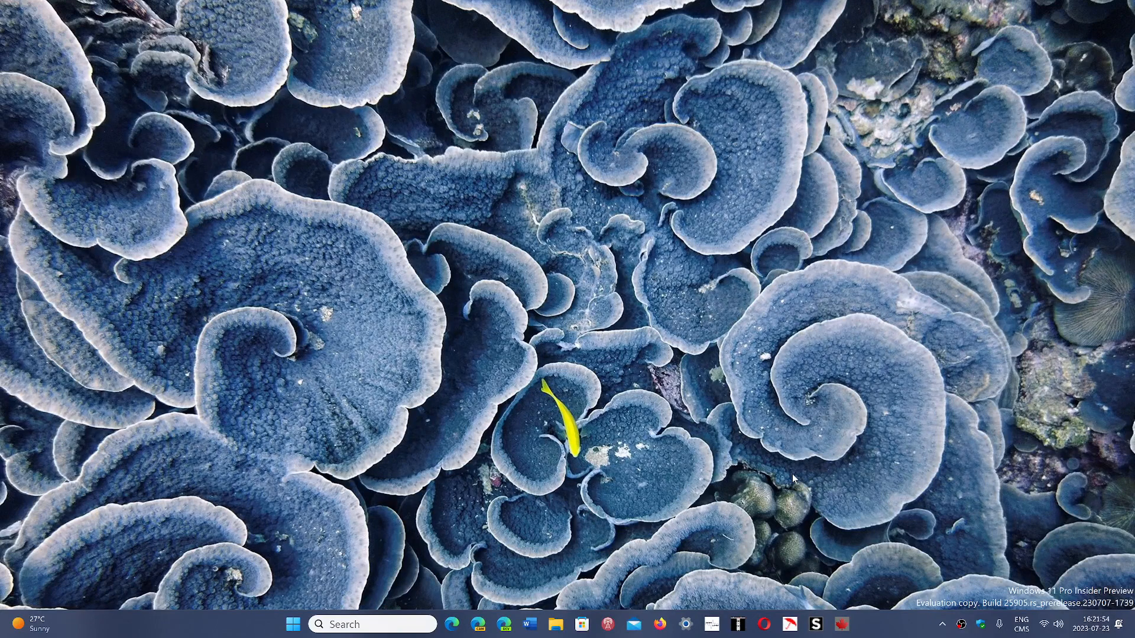
mouse_move(617, 517)
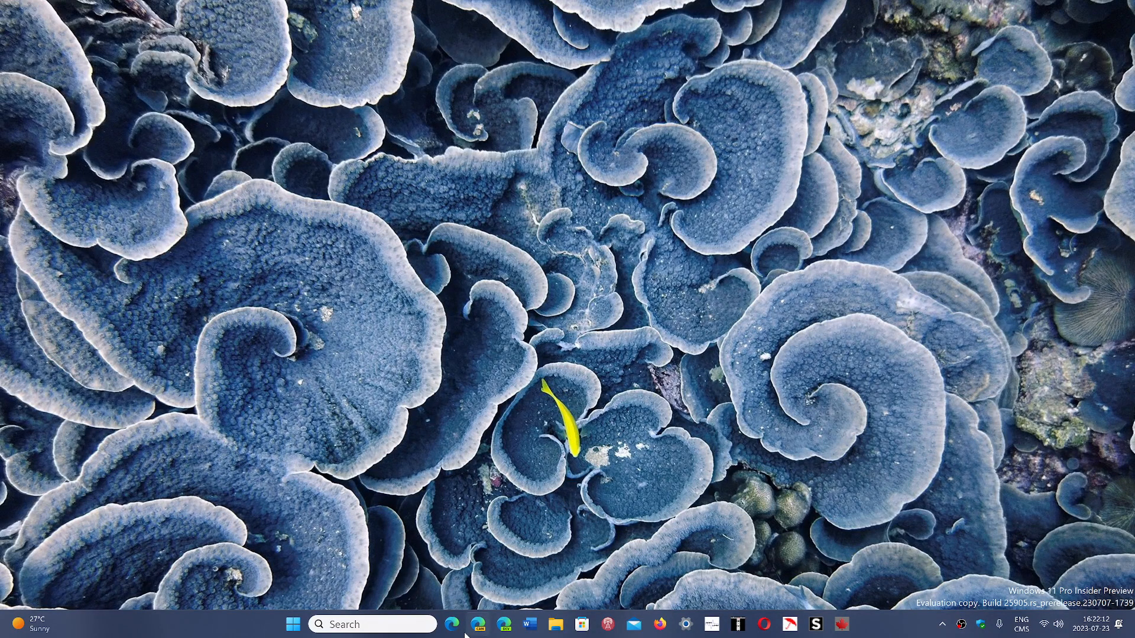
Step: Show the Bing Chat pane beside Google in Edge, then close the pane again
click(452, 624)
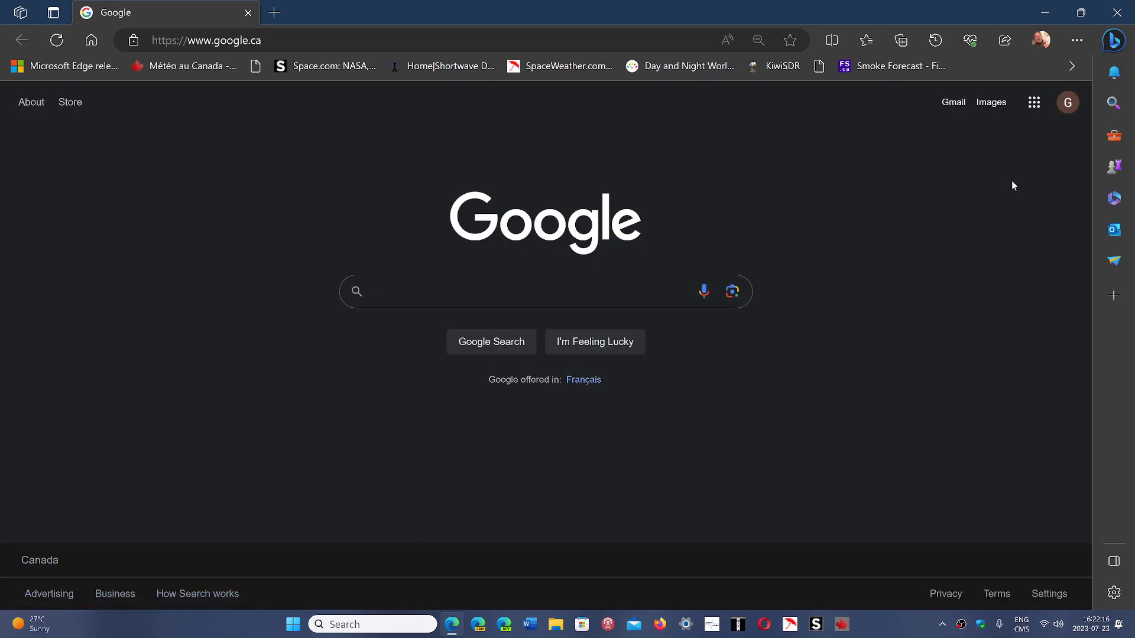
click(1113, 40)
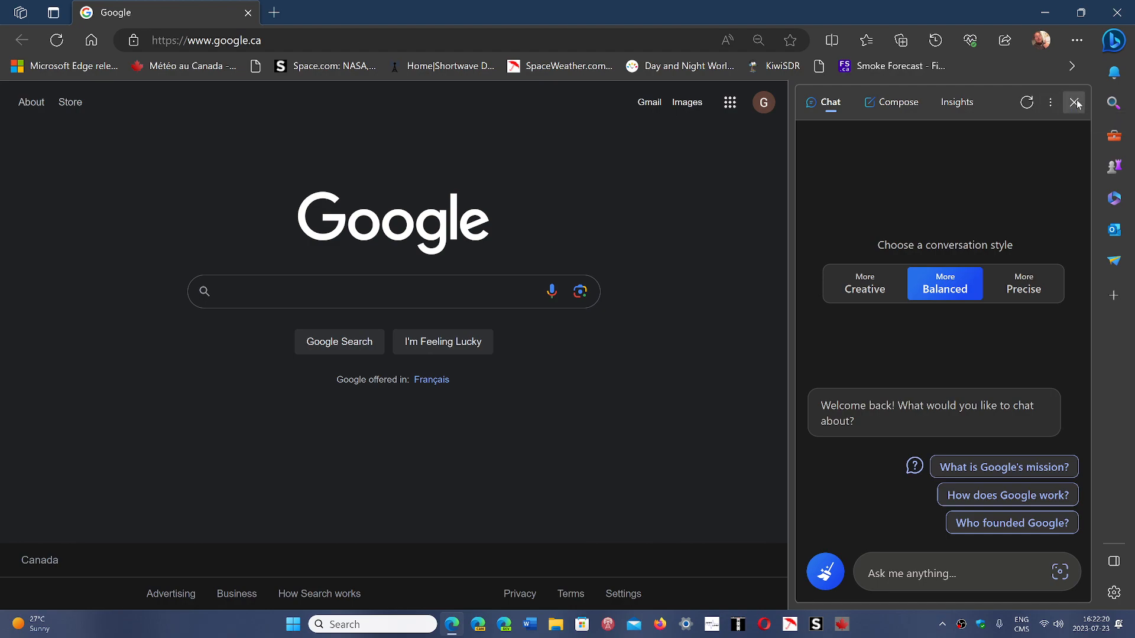
click(1076, 102)
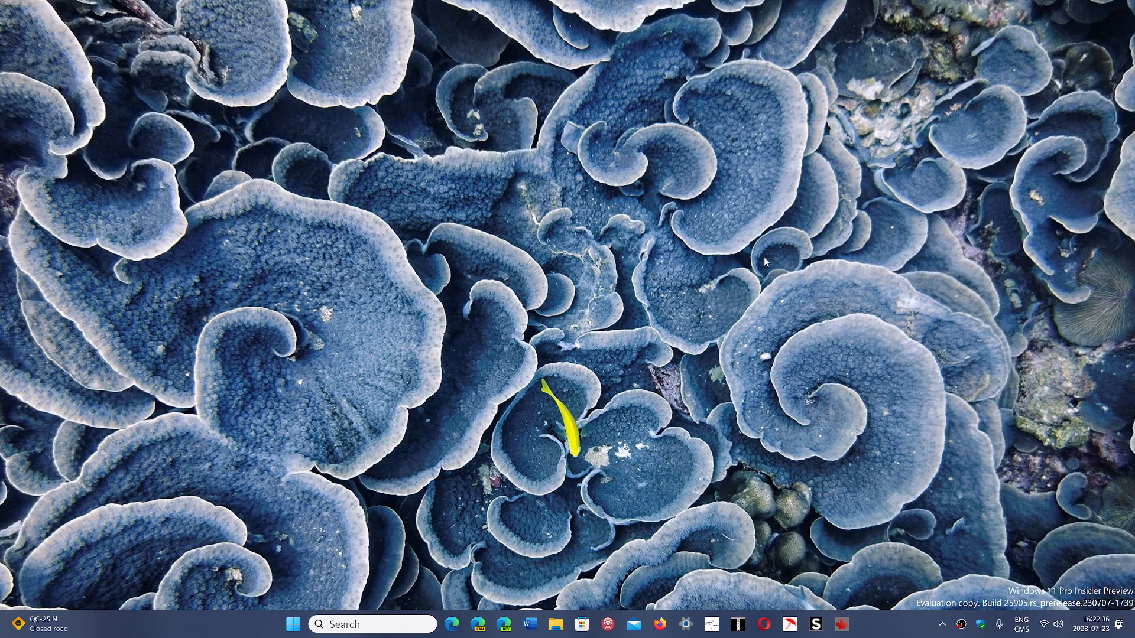
mouse_move(910, 592)
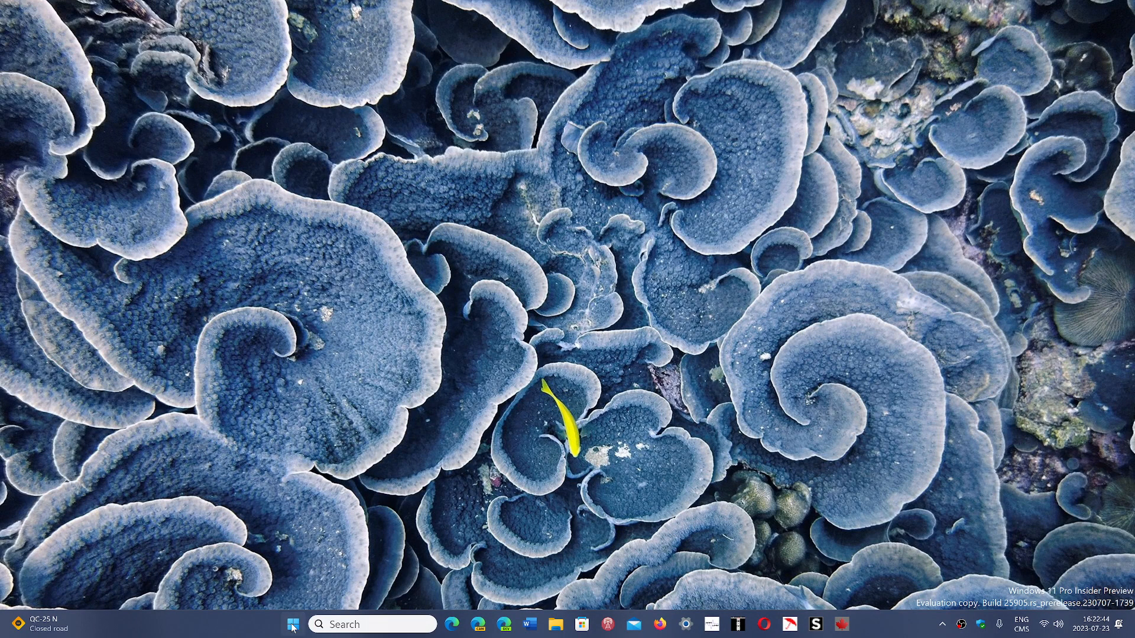
Step: Launch Settings from the Start menu's pinned apps
click(292, 624)
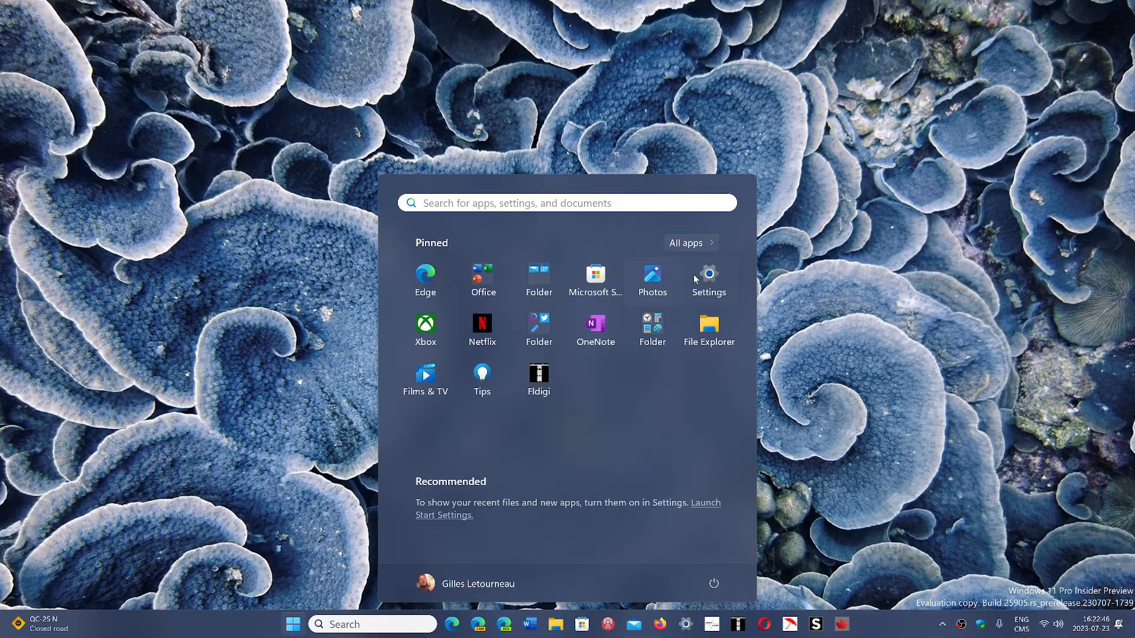
click(707, 275)
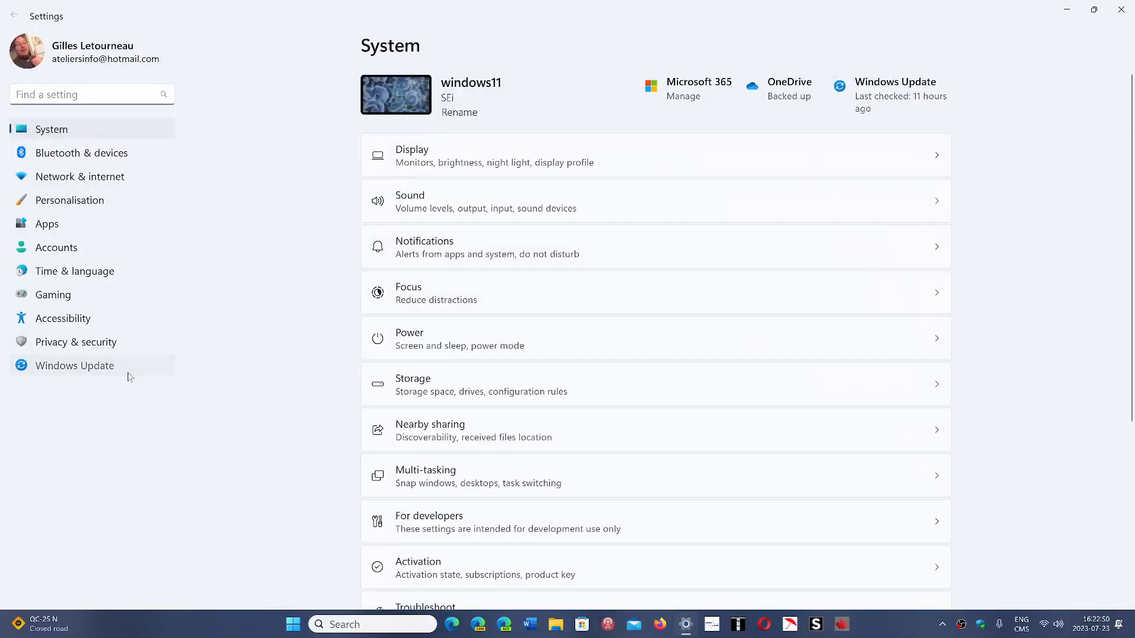
Step: Reach Windows Insider Programme via Windows Update and expand the channel choices, Canary selected
click(73, 365)
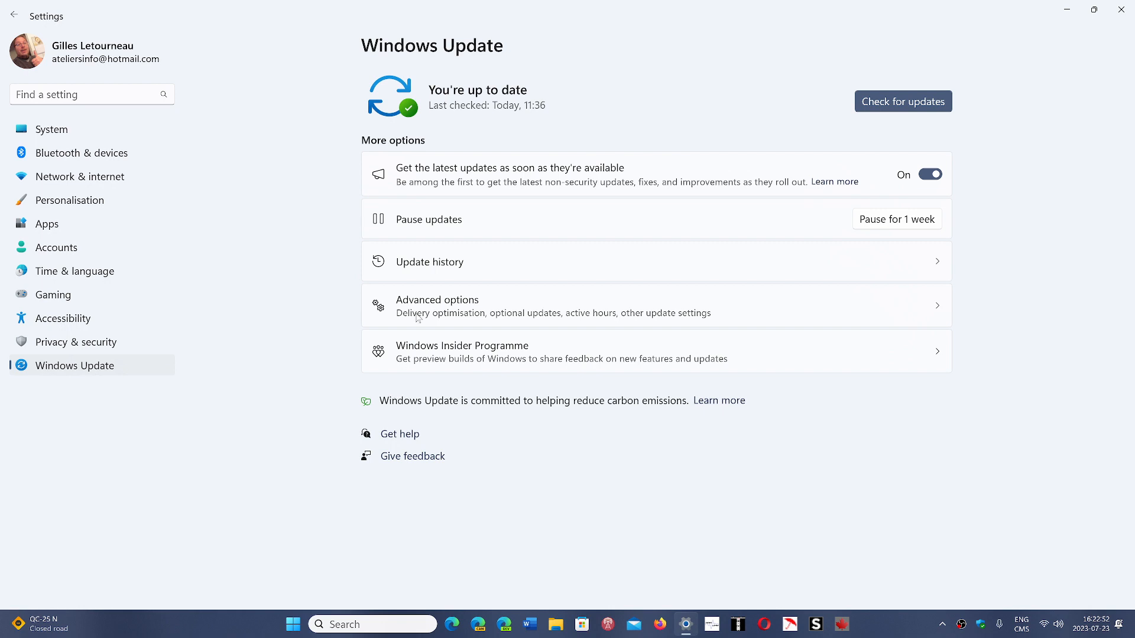
mouse_move(594, 355)
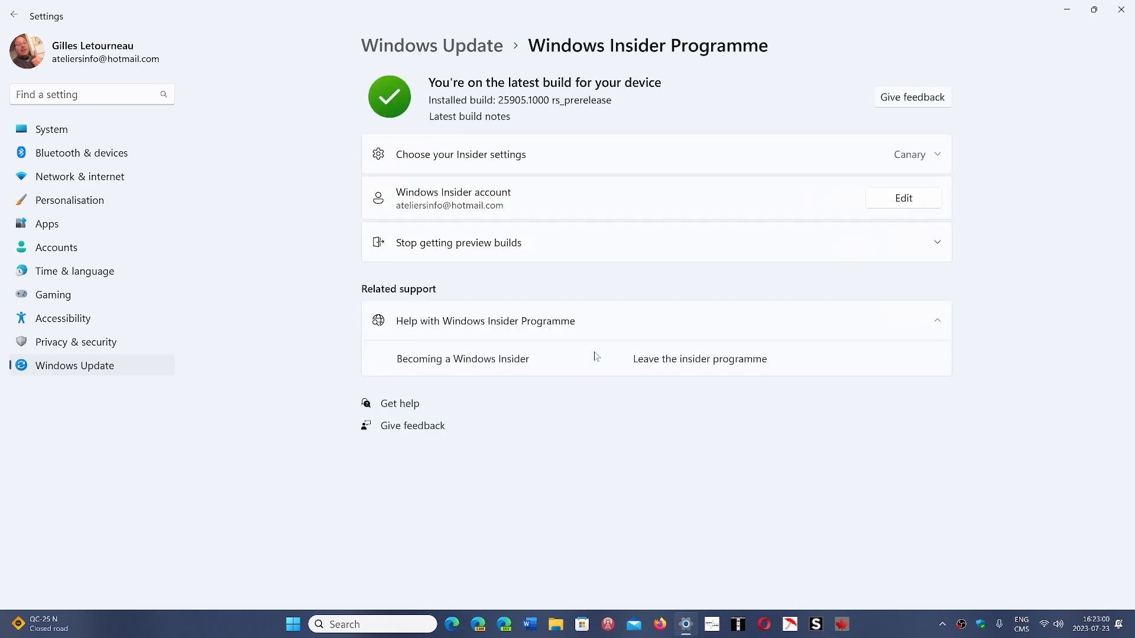
click(915, 154)
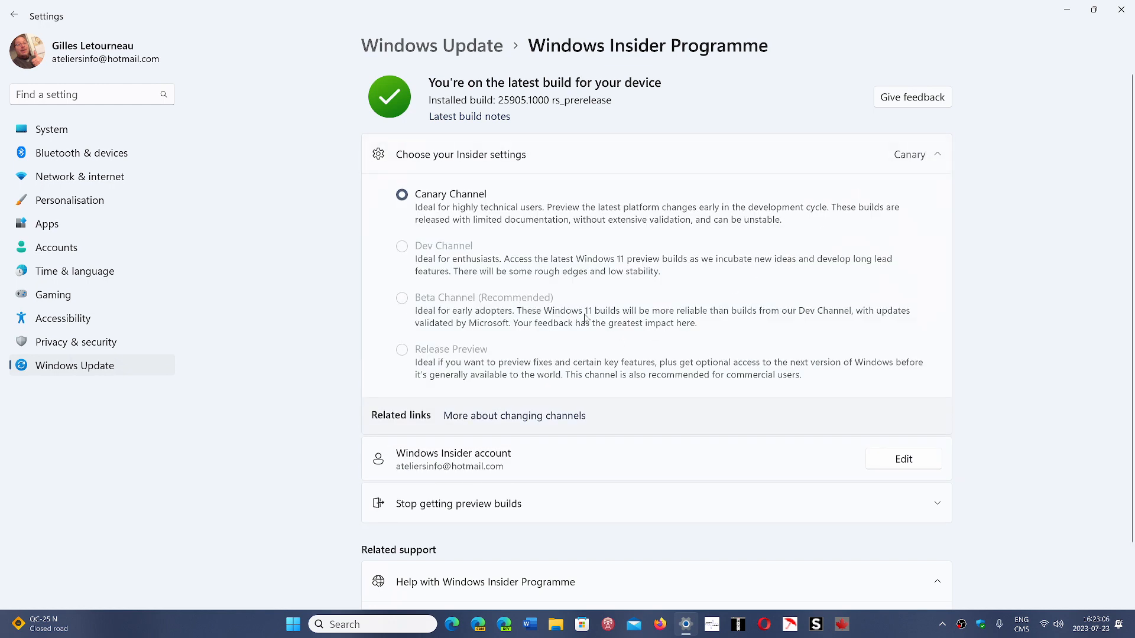
mouse_move(1068, 406)
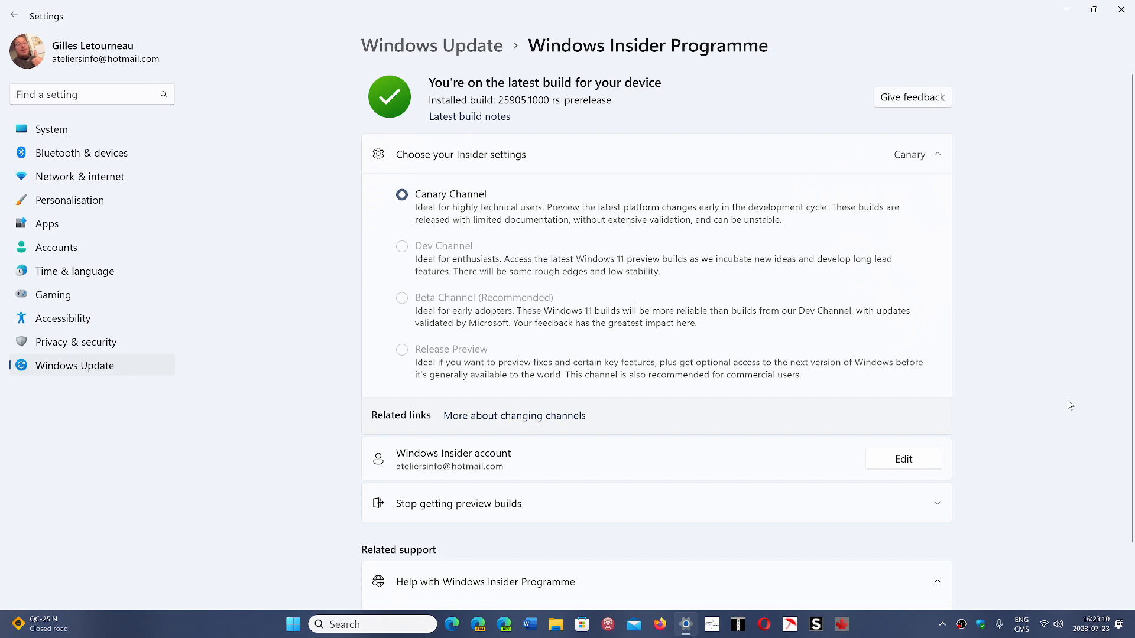
mouse_move(676, 388)
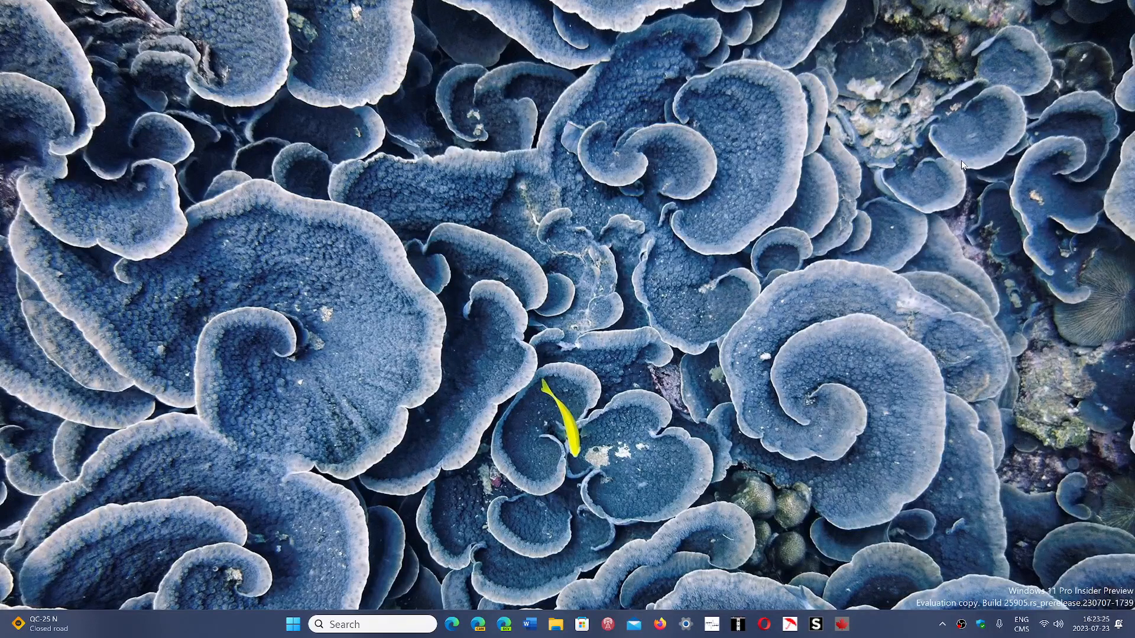
mouse_move(933, 351)
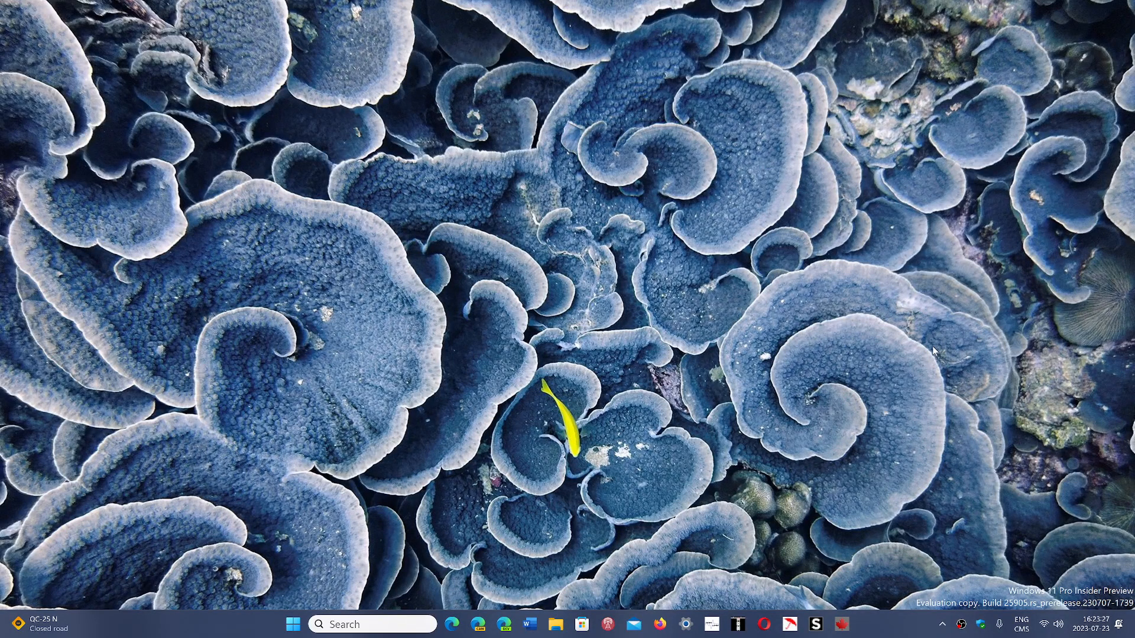
mouse_move(907, 634)
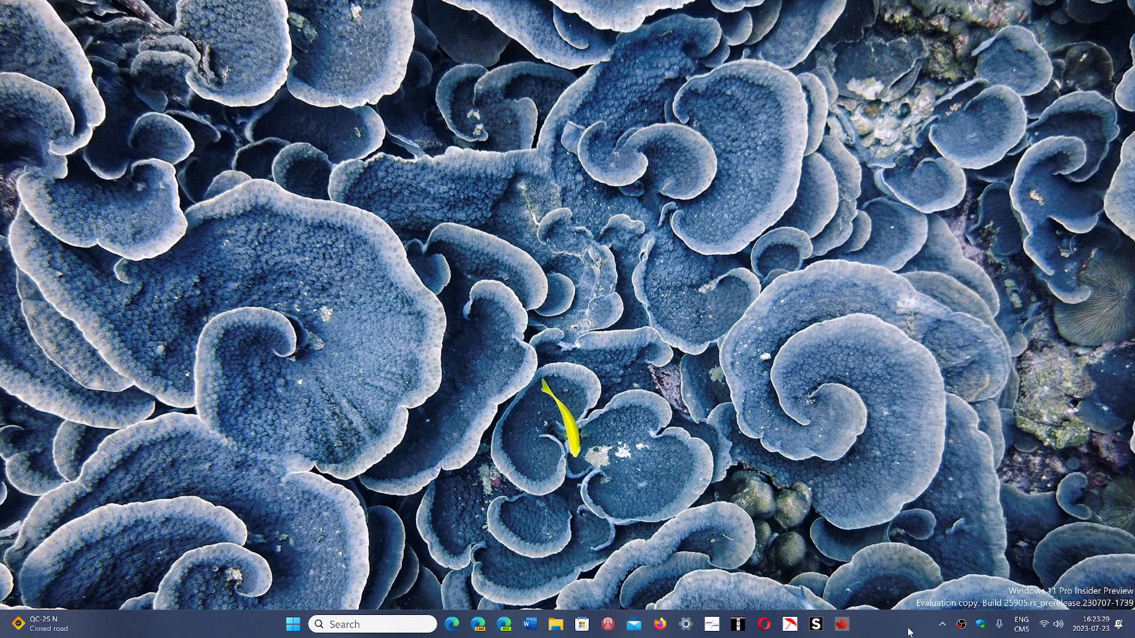